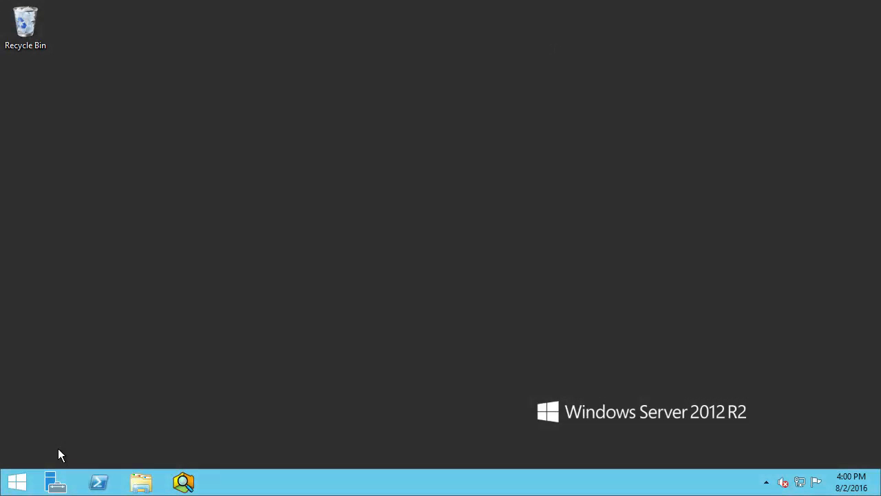
# Launch Event Viewer by searching 'event vi' from the Windows Start screen.
pyautogui.click(16, 481)
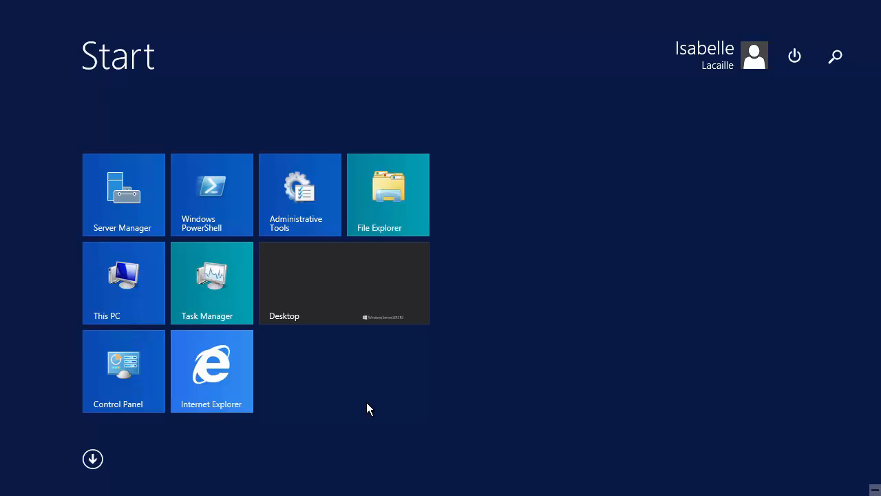
pyautogui.write('event view')
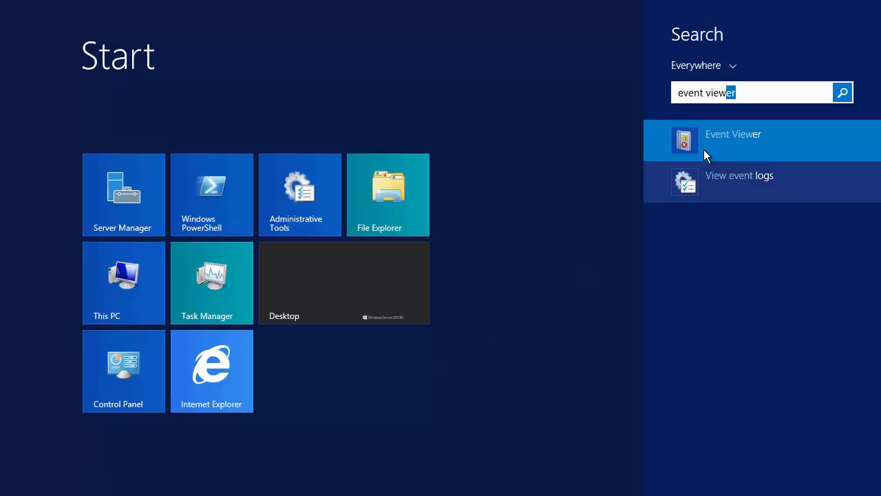
pyautogui.click(733, 139)
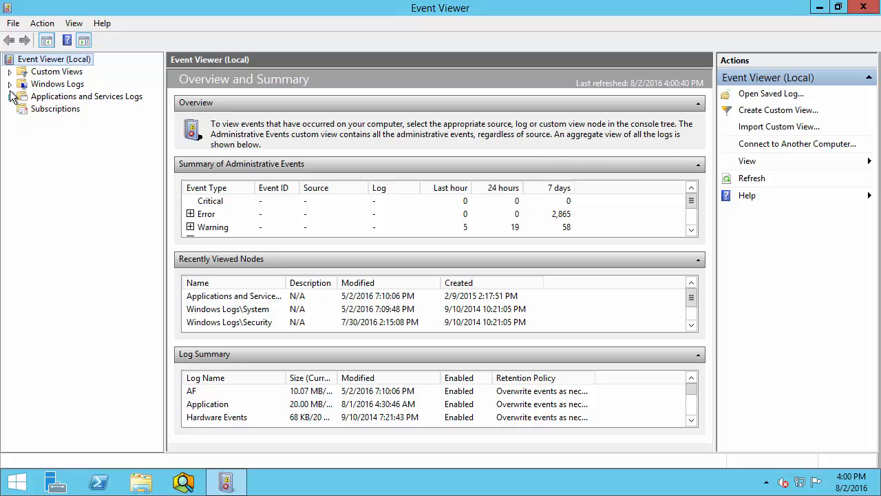
# Expand Windows Logs and Applications and Services Logs and browse Application, Security, System and other logs.
pyautogui.click(11, 84)
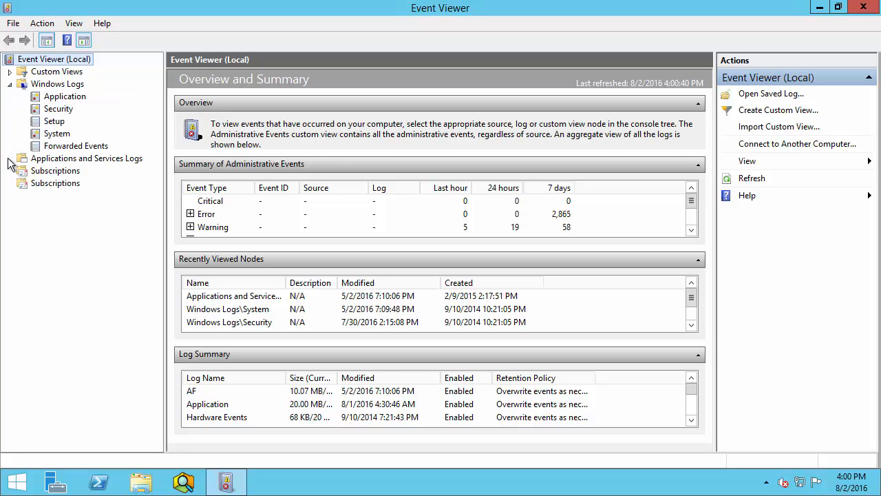
pyautogui.click(23, 157)
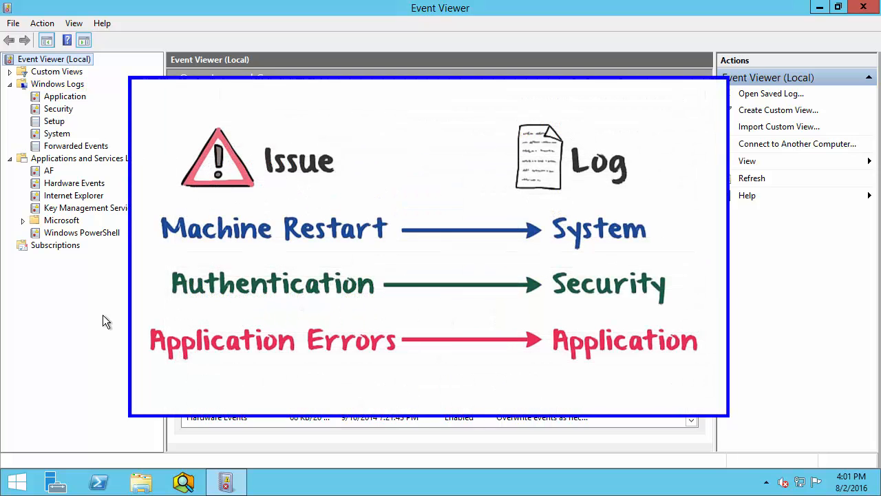
pyautogui.click(57, 133)
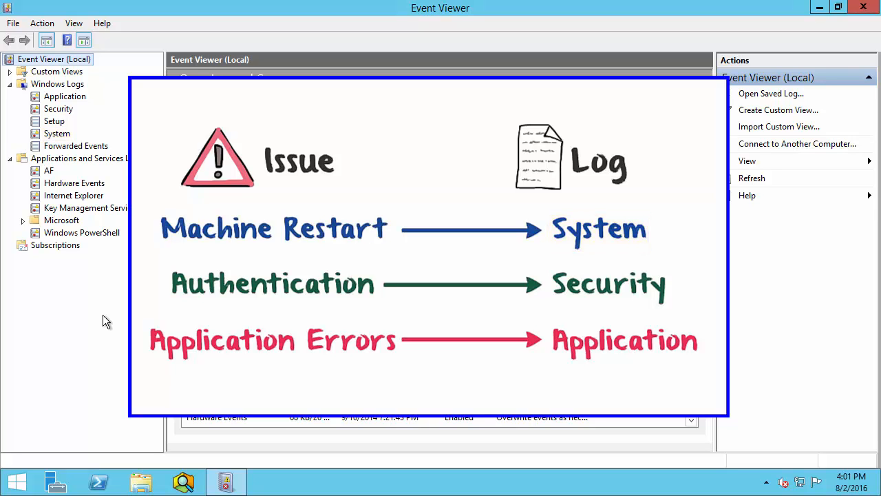
pyautogui.click(58, 108)
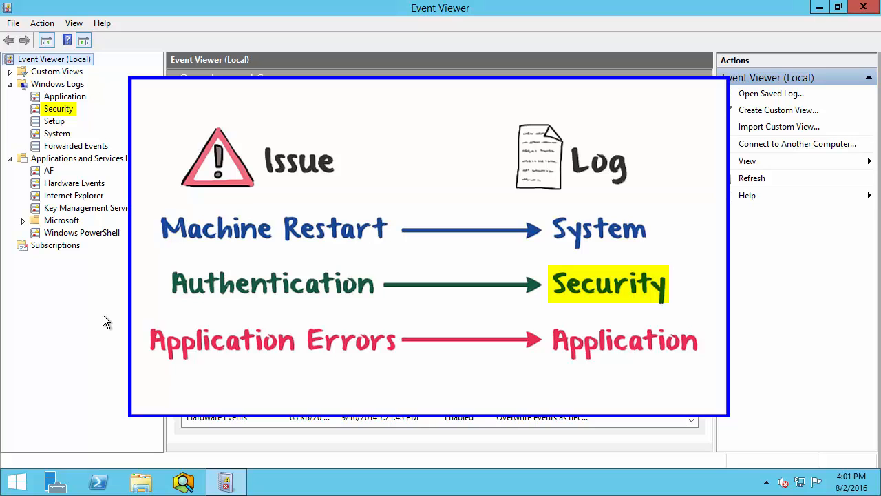
pyautogui.click(65, 96)
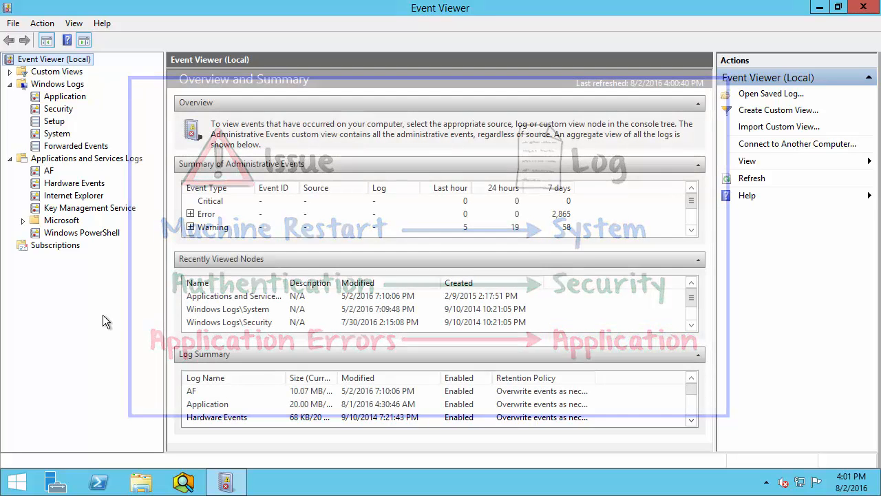
pyautogui.click(87, 158)
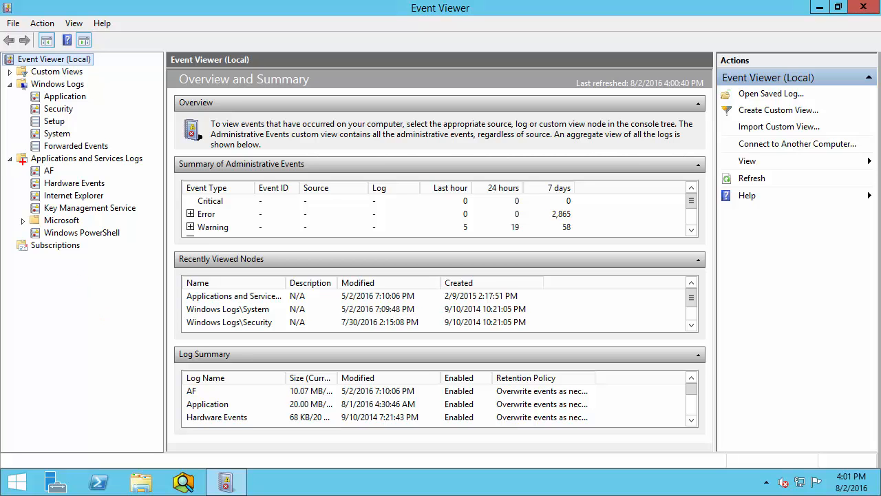
# Select the AF log under Applications and Services Logs to view its 4,419 events.
pyautogui.click(49, 170)
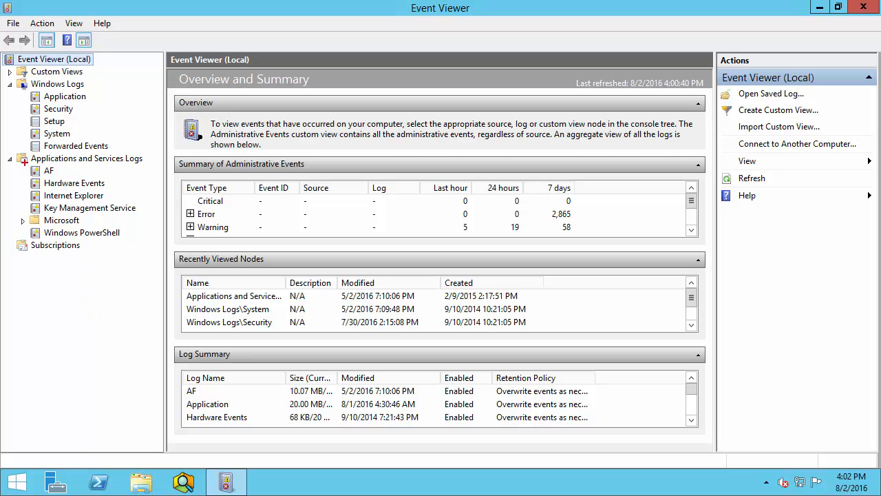
pyautogui.click(49, 170)
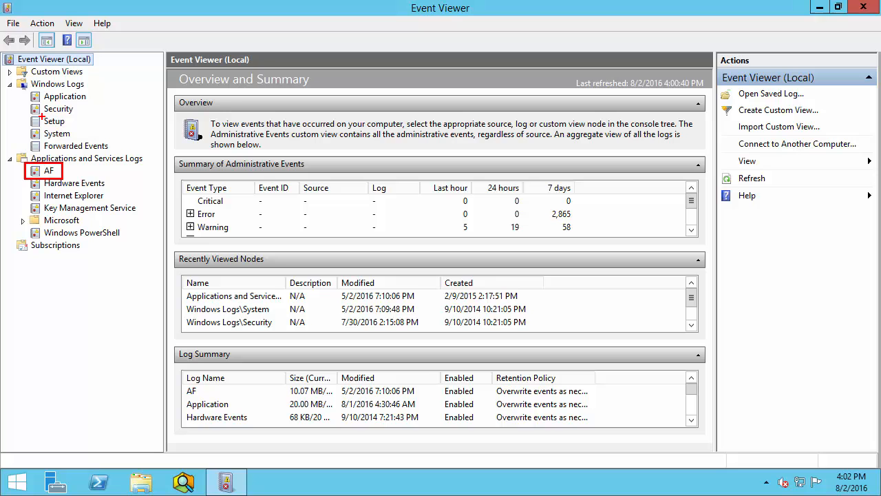
pyautogui.click(65, 96)
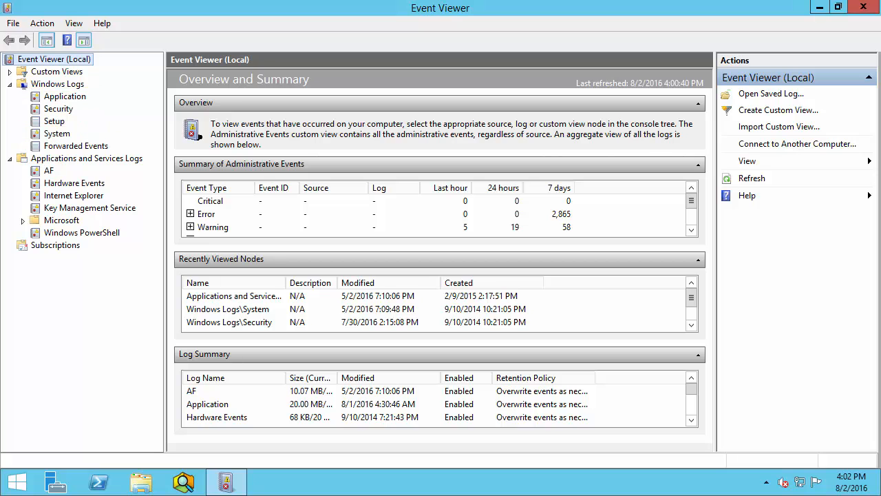
pyautogui.moveTo(98, 287)
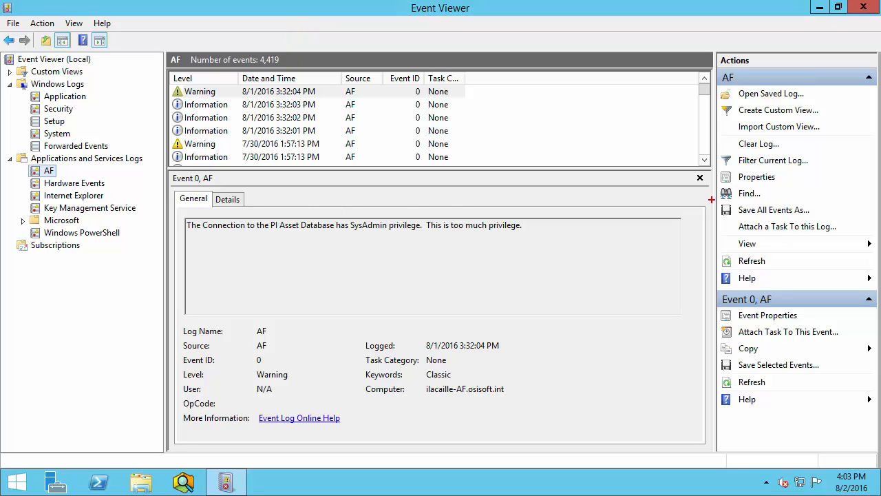
pyautogui.moveTo(773, 209)
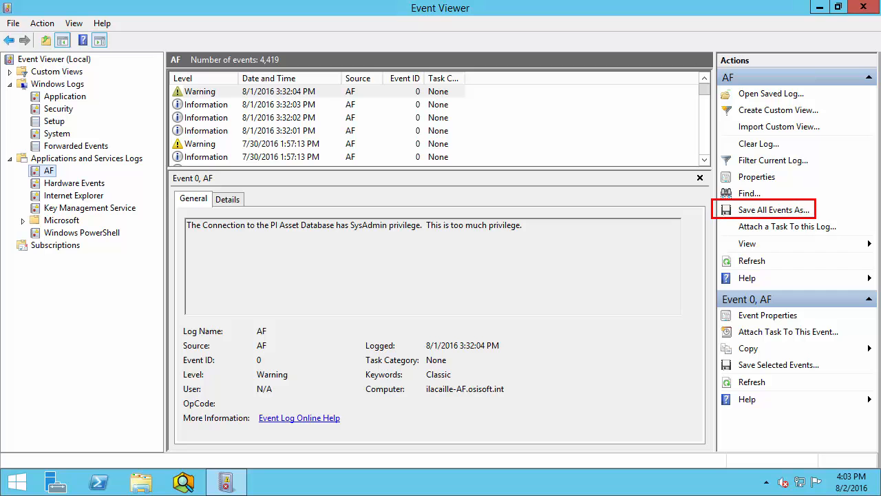
# Save all 4,419 AF events as PIAFCrash_AFLog.evtx with English (United States) display information.
pyautogui.click(773, 209)
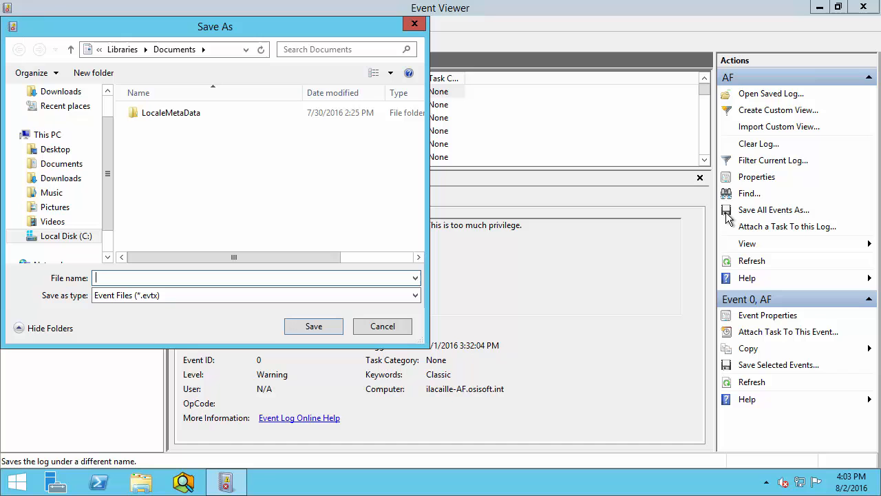
pyautogui.write('PIAFCrash_AFLog')
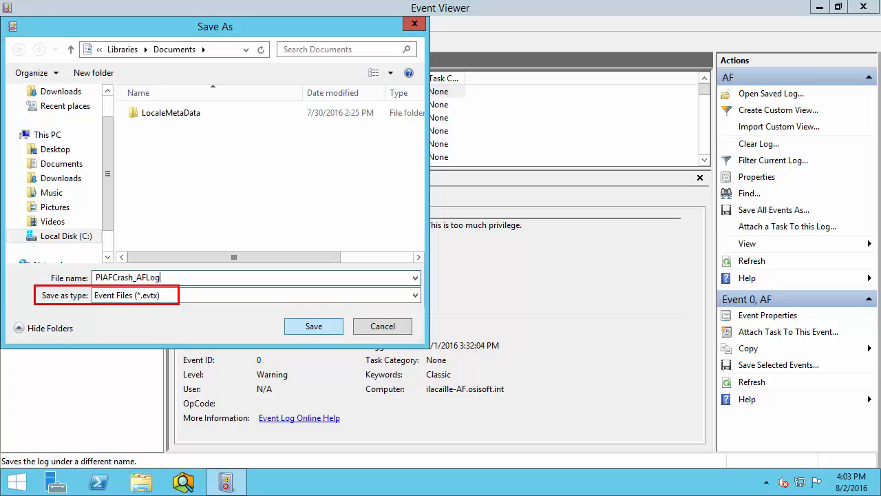
pyautogui.click(313, 326)
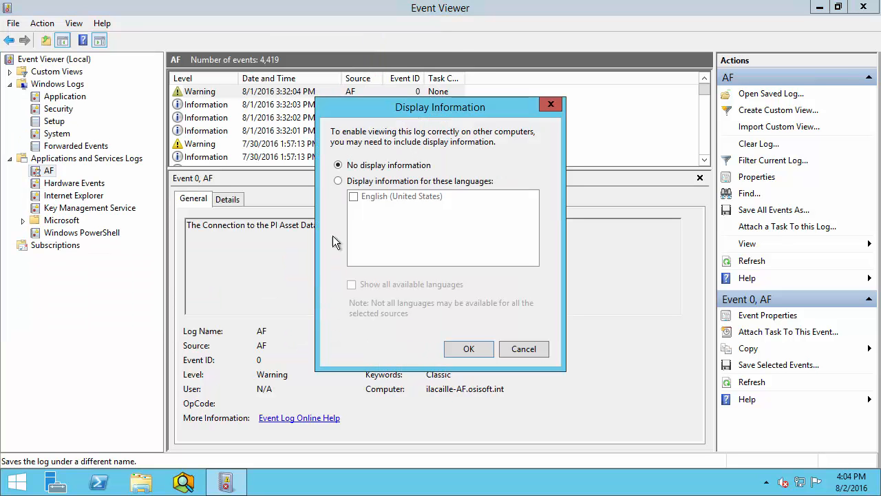
pyautogui.click(338, 180)
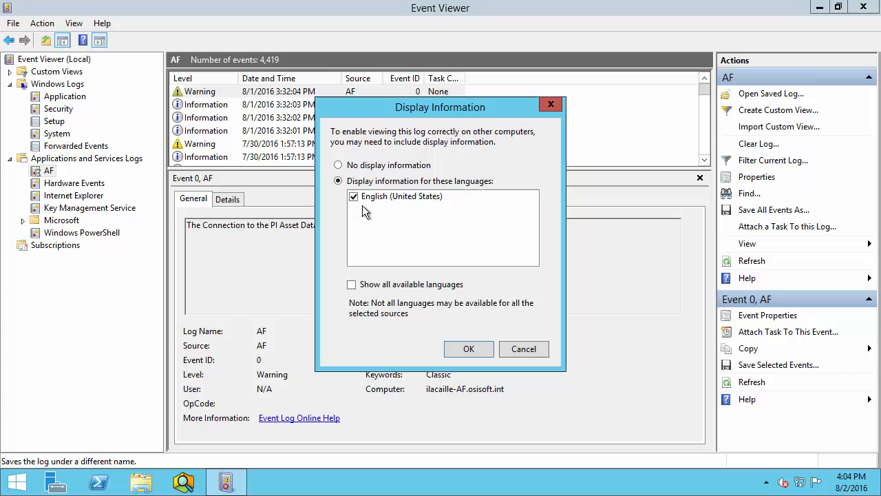
pyautogui.click(469, 349)
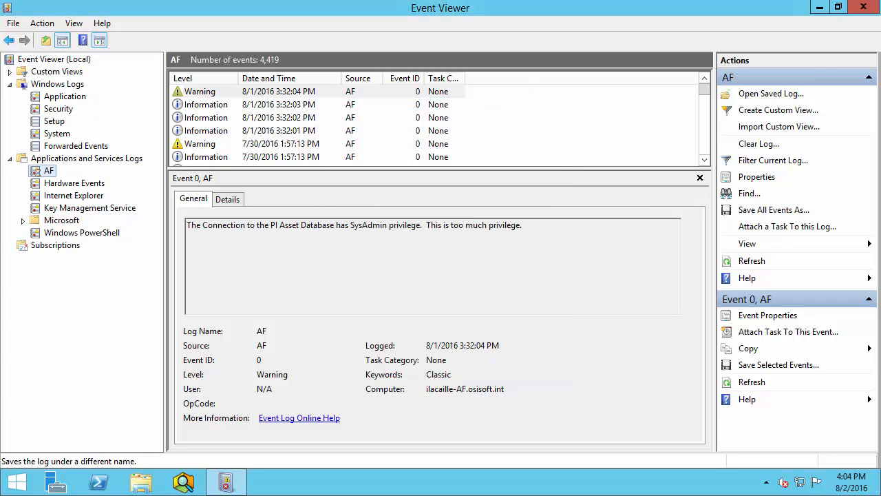
pyautogui.moveTo(79, 96)
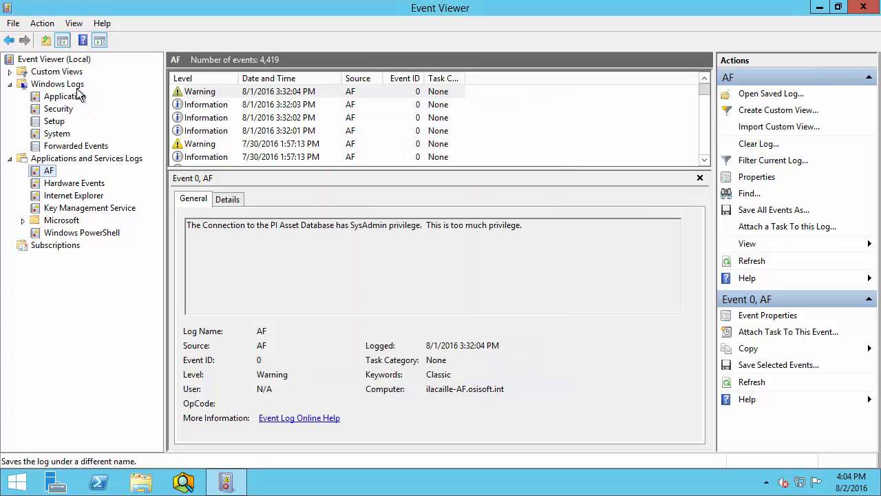
# Select the Application log under Windows Logs and bring up Filter Current Log.
pyautogui.click(58, 83)
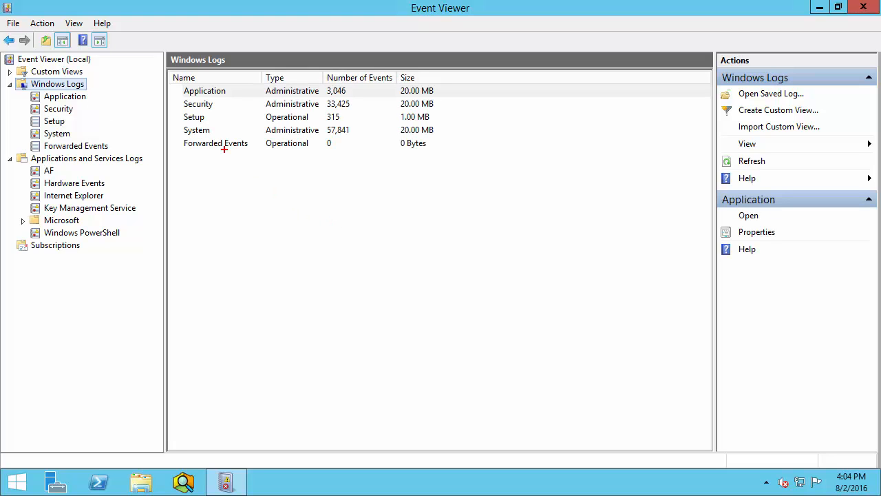
pyautogui.click(204, 90)
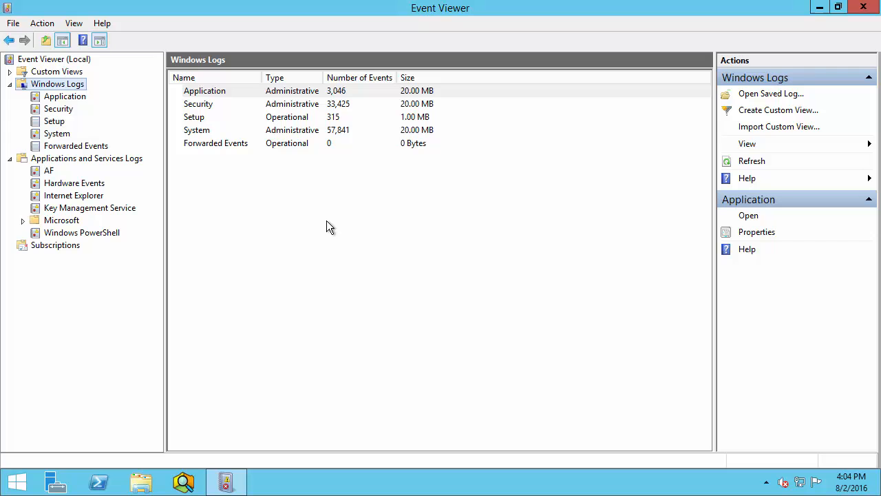
pyautogui.moveTo(81, 104)
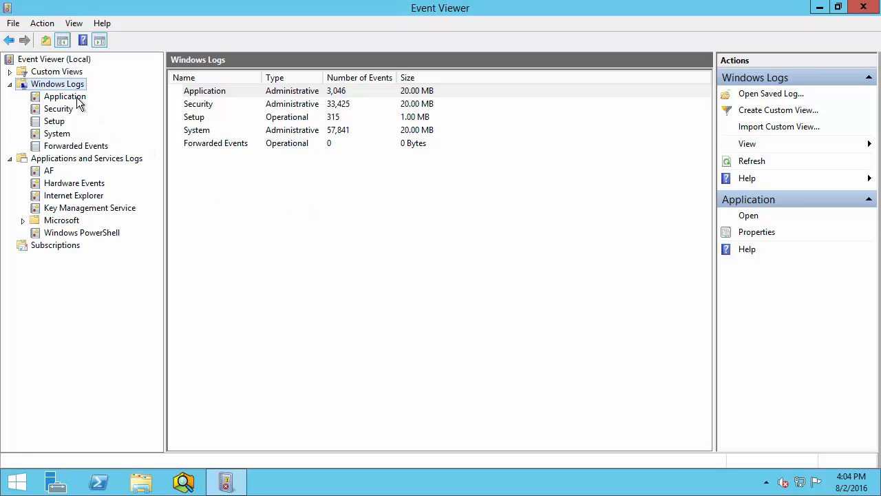
pyautogui.click(65, 96)
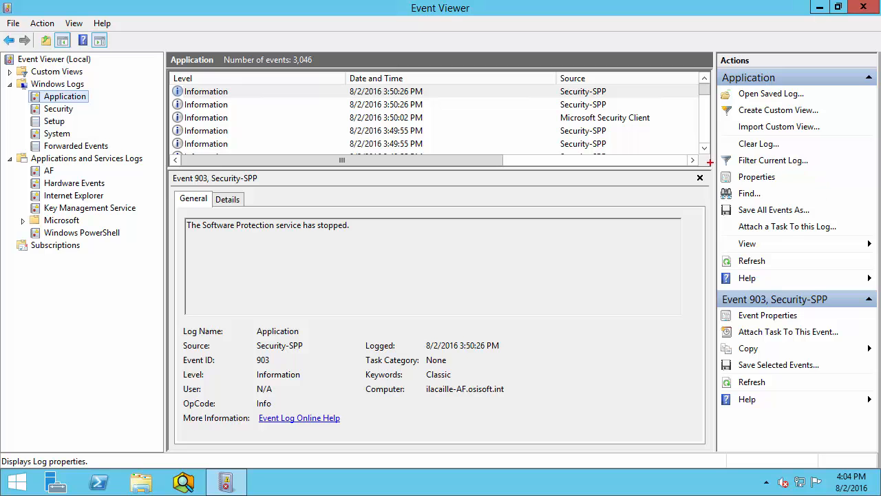
pyautogui.moveTo(773, 160)
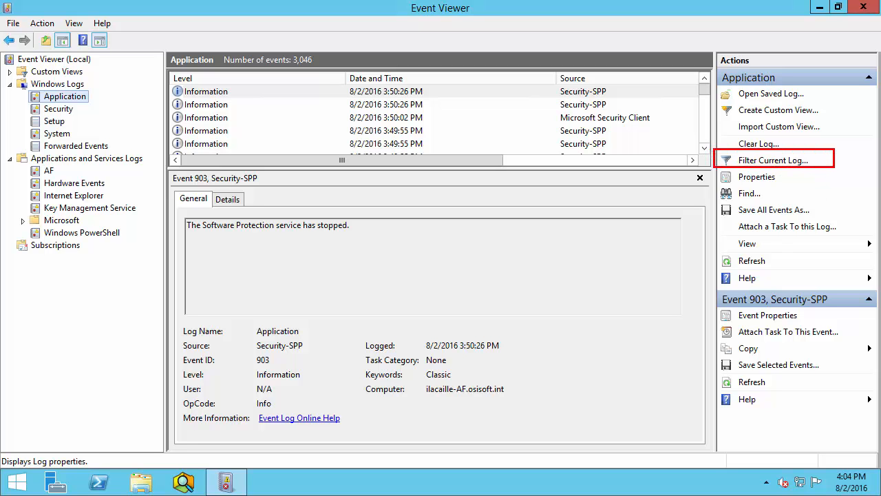
pyautogui.moveTo(772, 160)
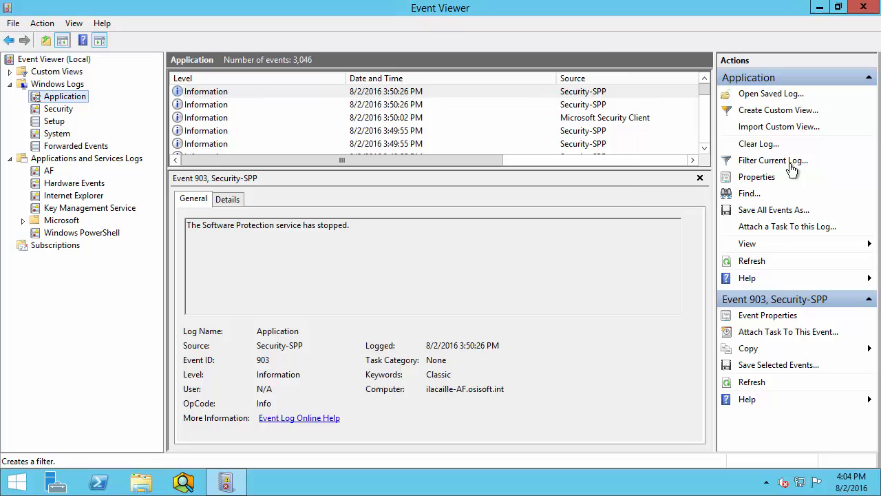
pyautogui.click(772, 160)
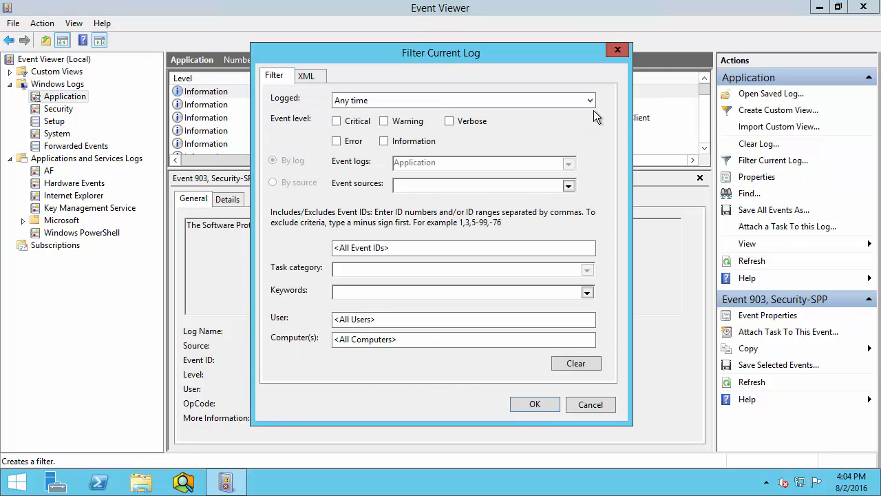
# Apply a custom Logged range starting on 8/1/2016, narrowing the Application log to 79 events.
pyautogui.click(588, 99)
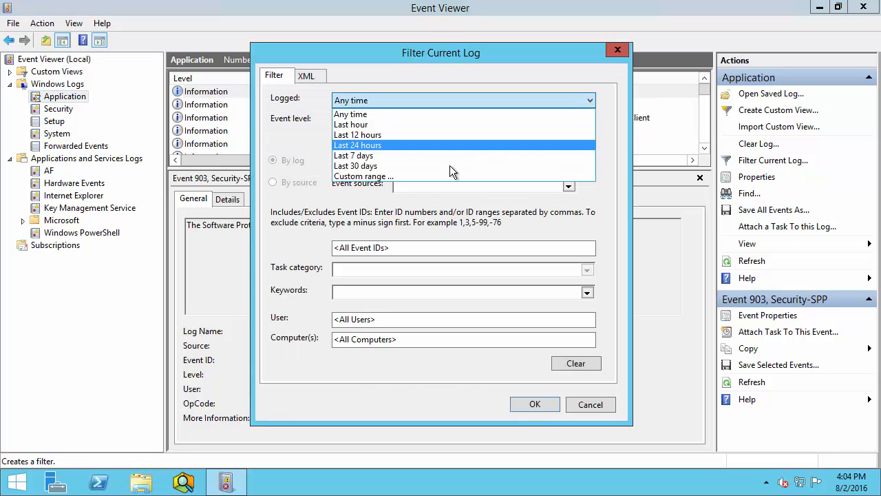
pyautogui.click(363, 177)
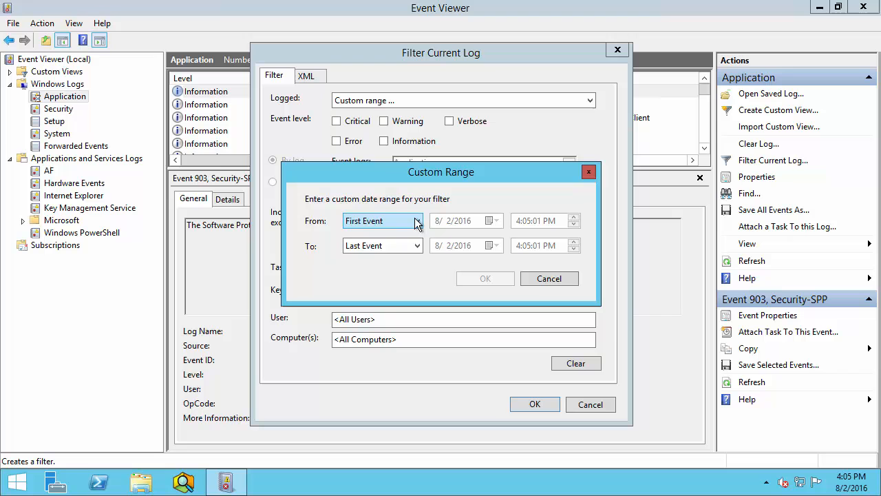
pyautogui.click(417, 220)
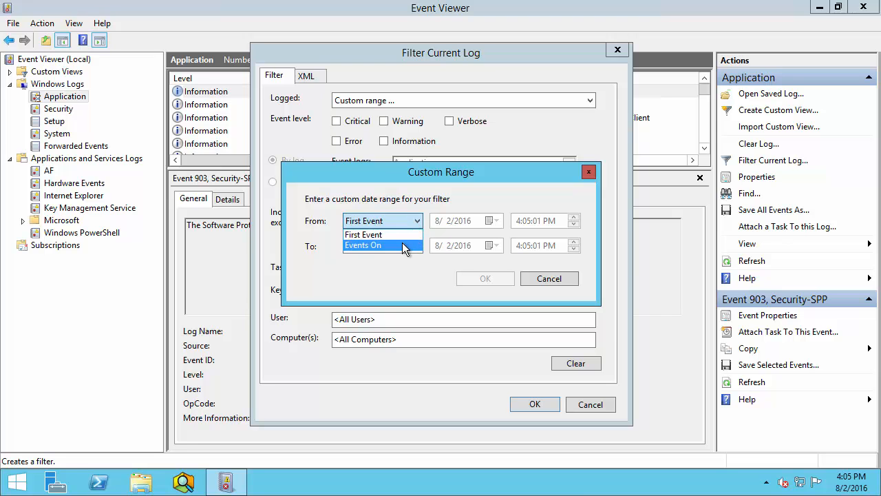
pyautogui.click(363, 245)
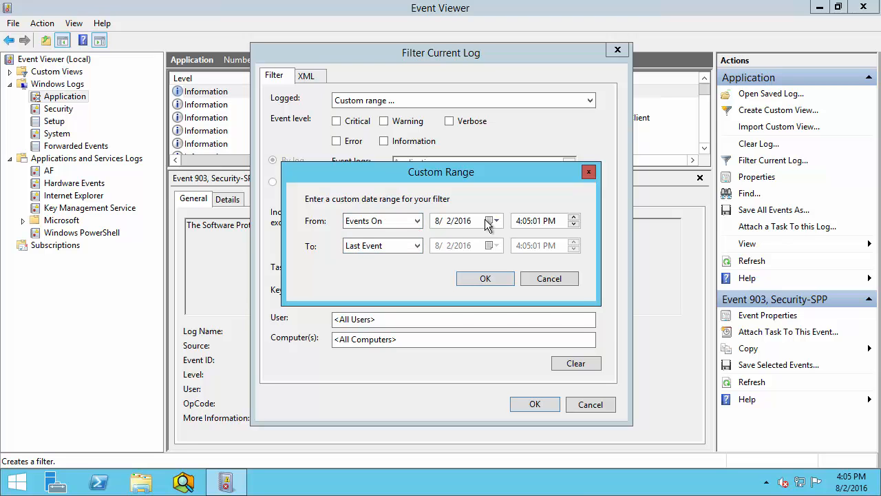
pyautogui.click(493, 220)
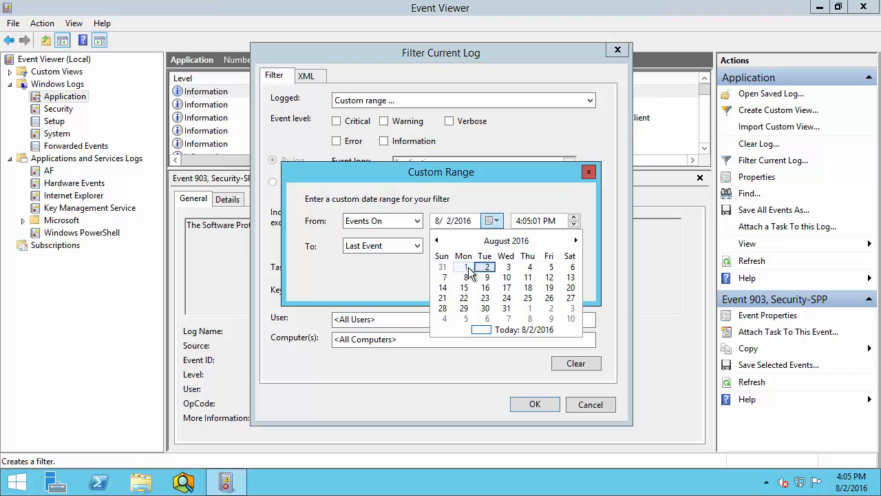
pyautogui.click(464, 266)
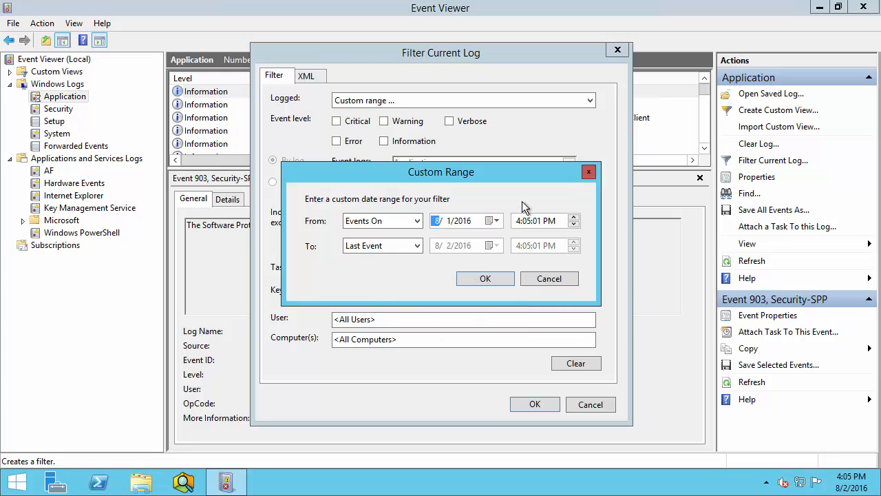
pyautogui.click(535, 220)
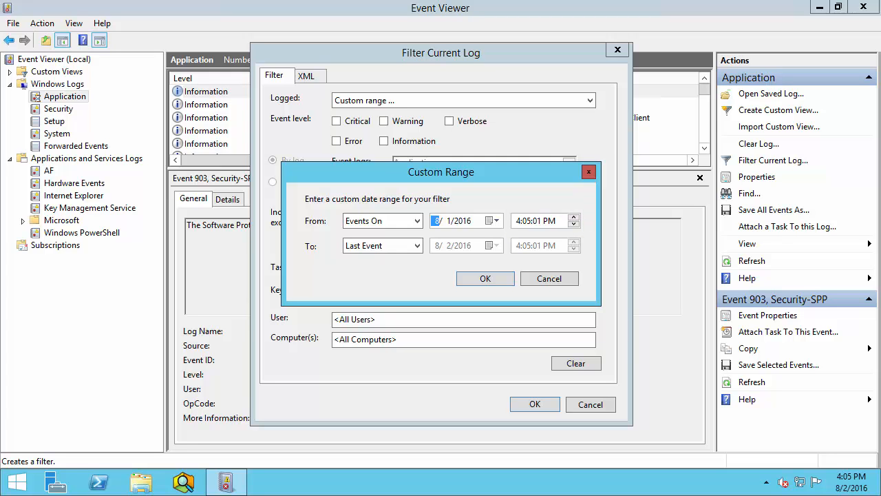
pyautogui.moveTo(309, 239)
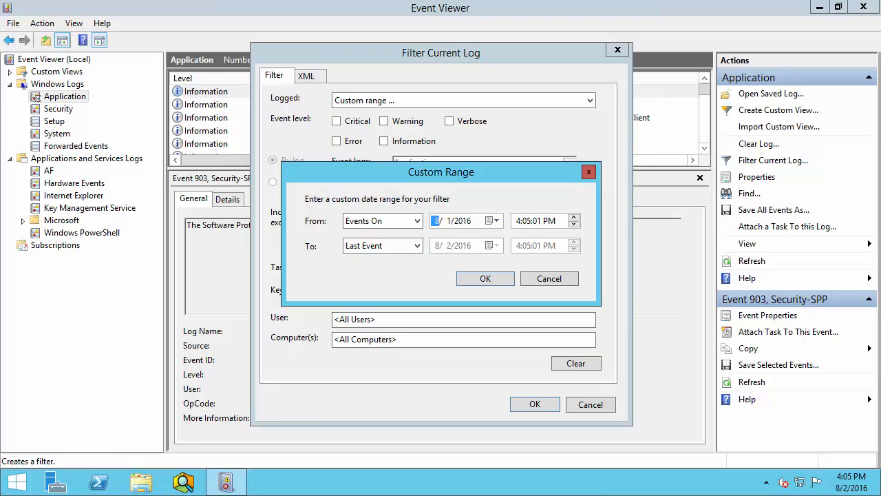
pyautogui.click(484, 278)
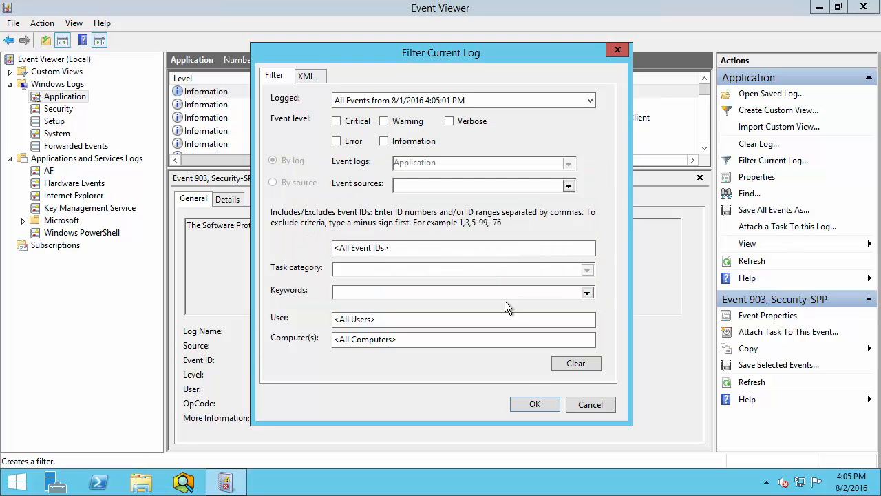
pyautogui.click(534, 404)
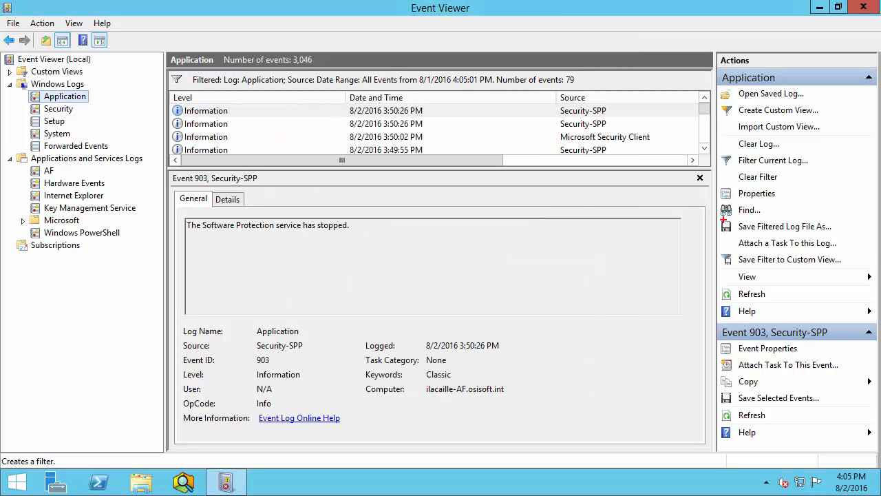
pyautogui.moveTo(784, 226)
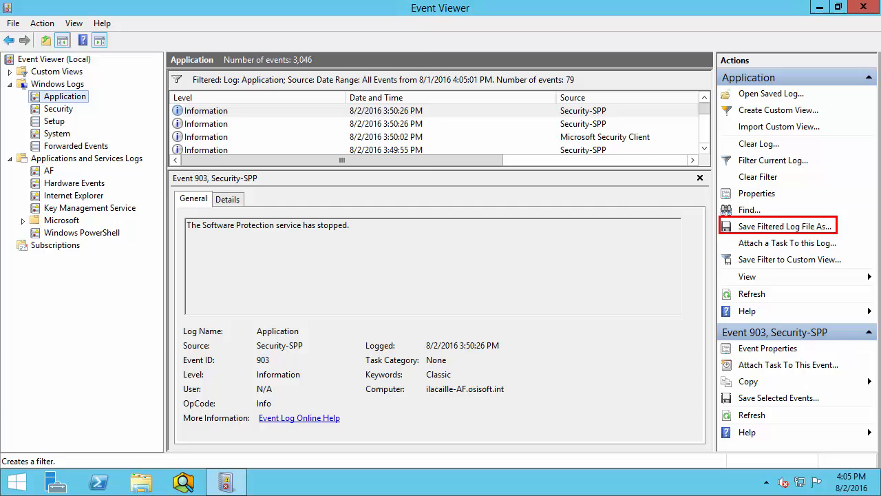
# Save the filtered Application log under a PIAFCrash file name, reaching the display-information prompt.
pyautogui.click(784, 226)
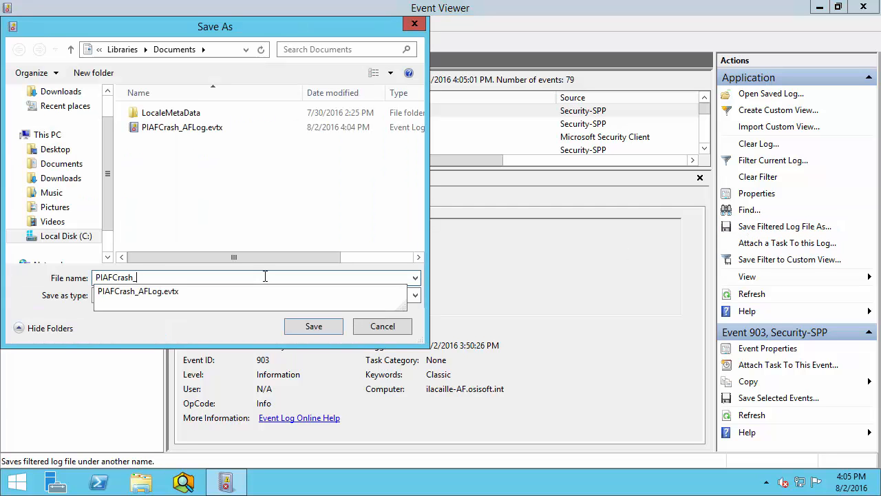
pyautogui.click(313, 326)
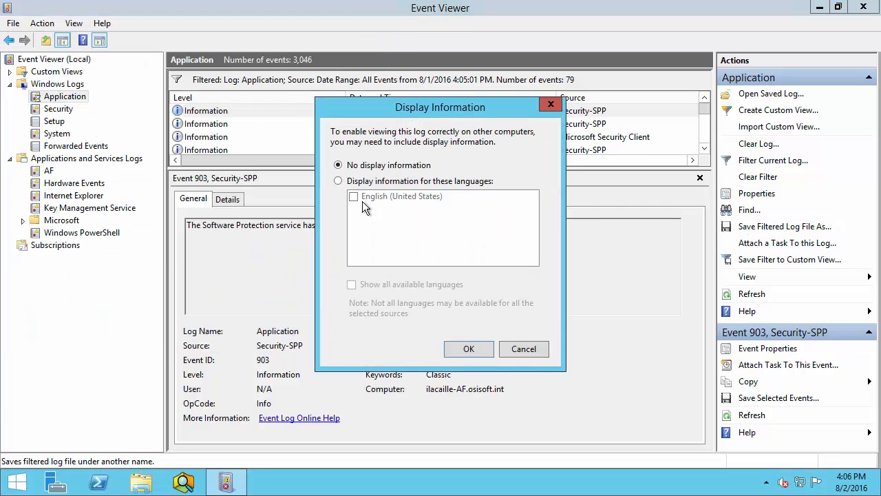